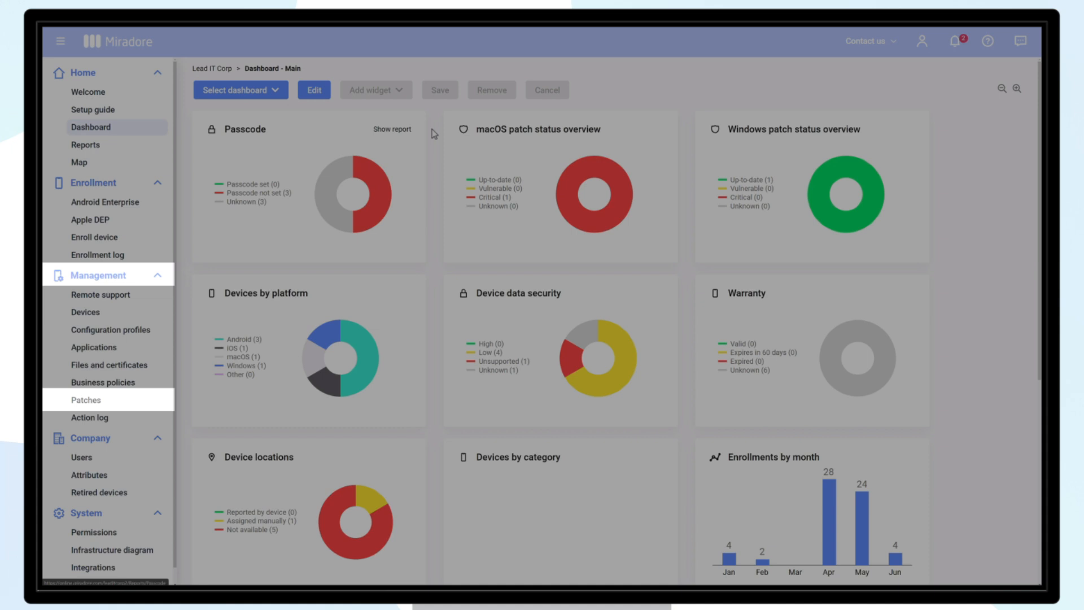
Step: Show the Patches - Status by device overview from the Management sidebar
left_click(85, 400)
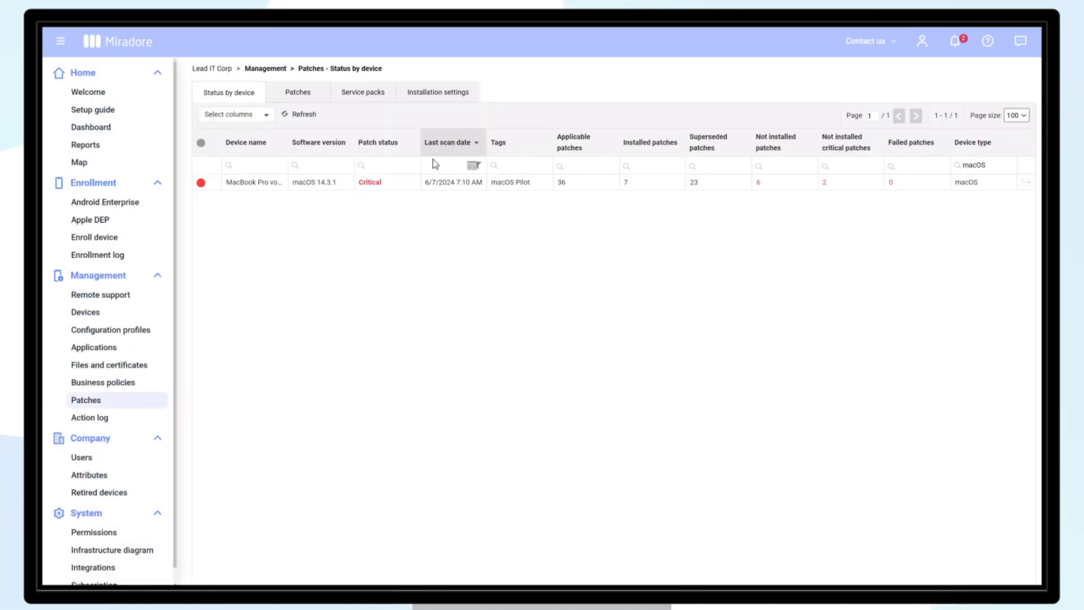
mouse_move(370, 182)
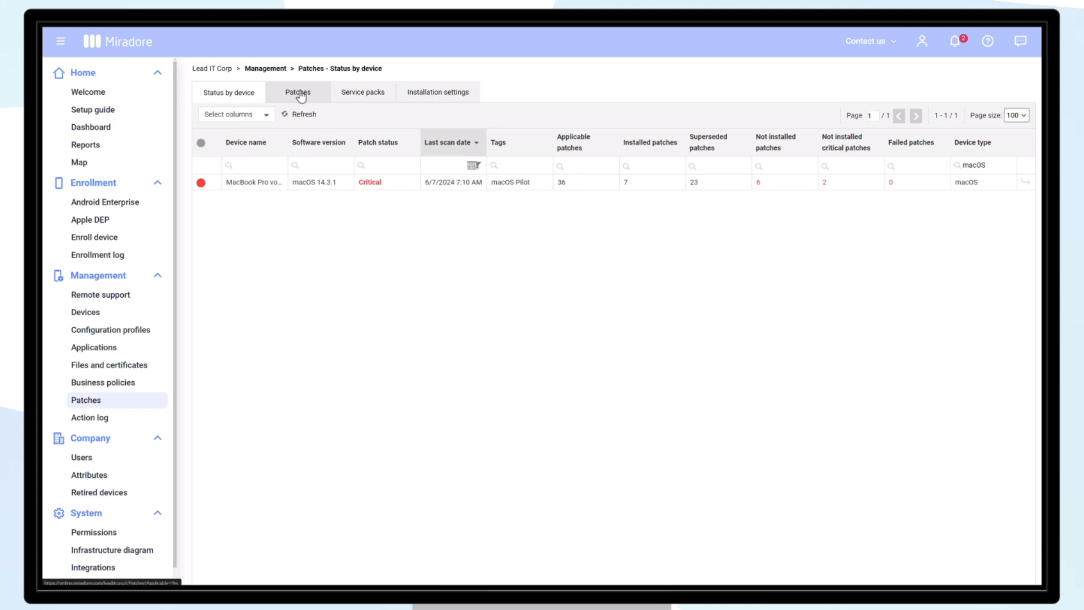
Step: List all available patches, briefly reviewing the macOS Big Sur 11.6.7 patch details
left_click(298, 93)
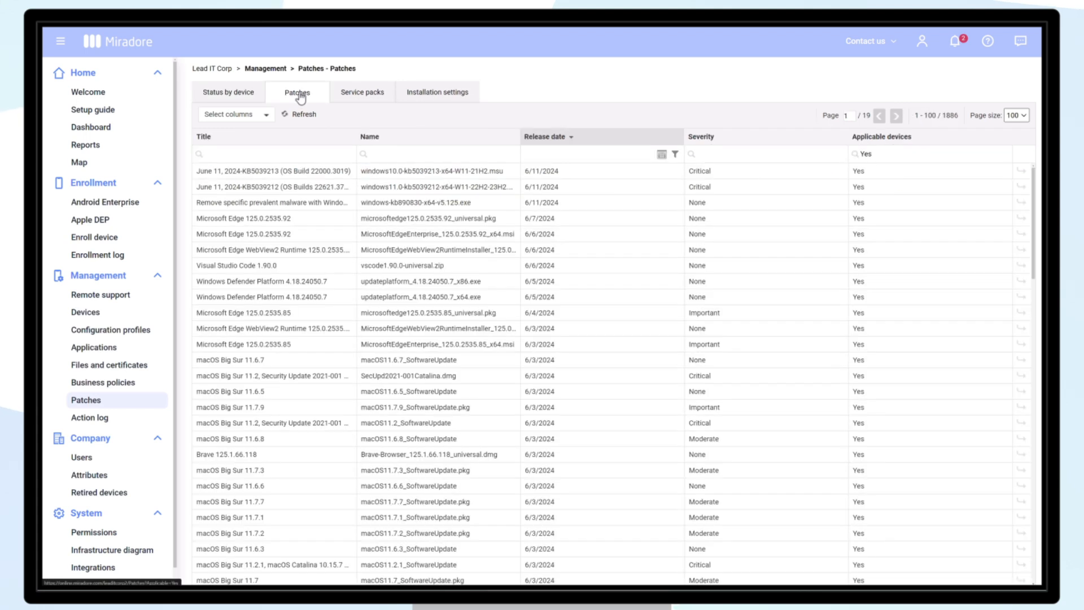
mouse_move(311, 346)
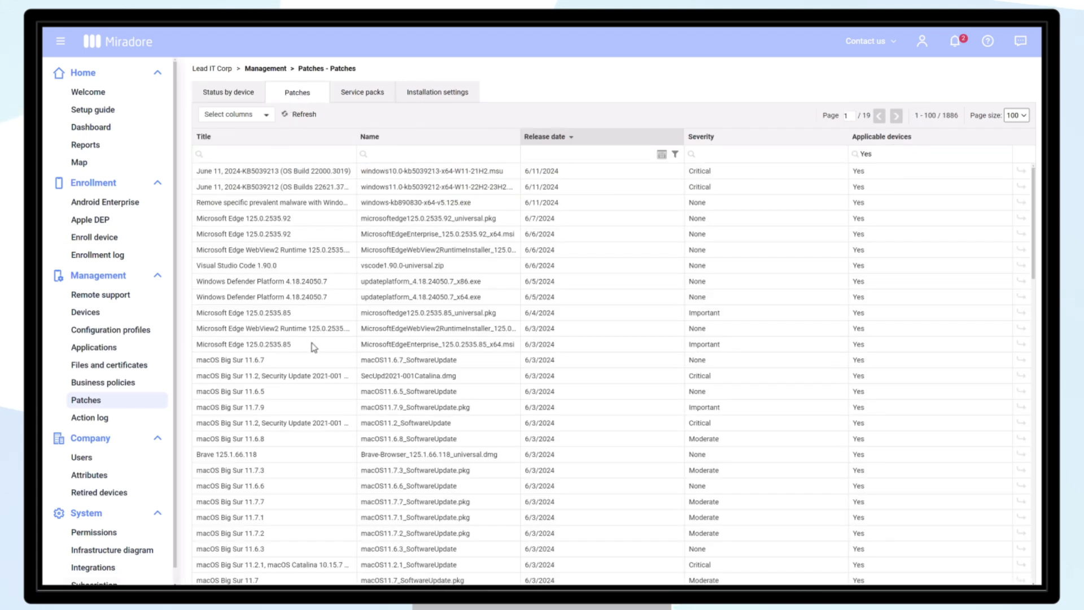
left_click(231, 360)
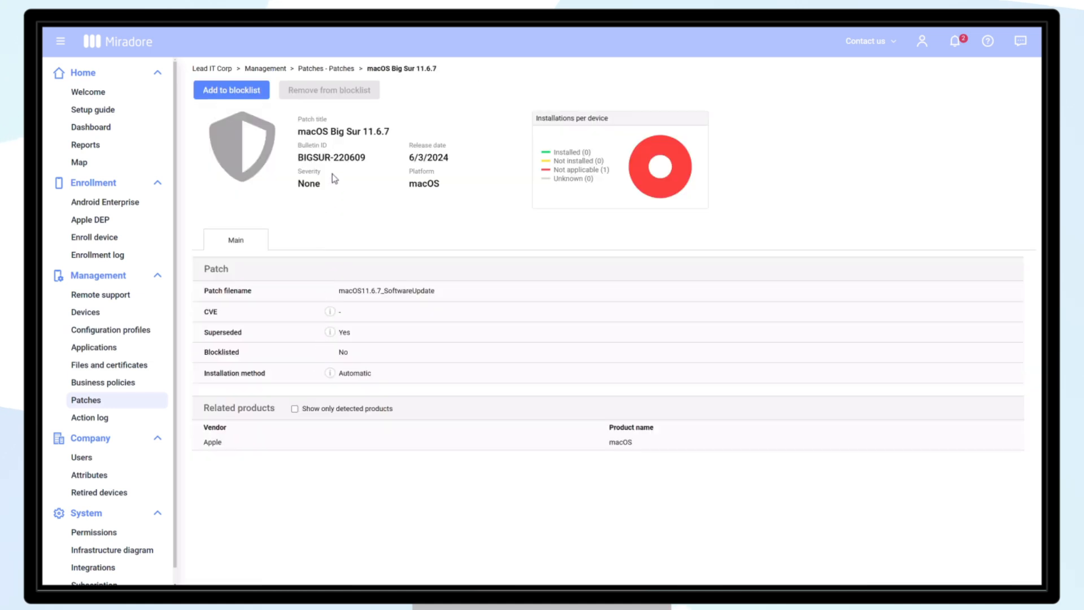
mouse_move(339, 81)
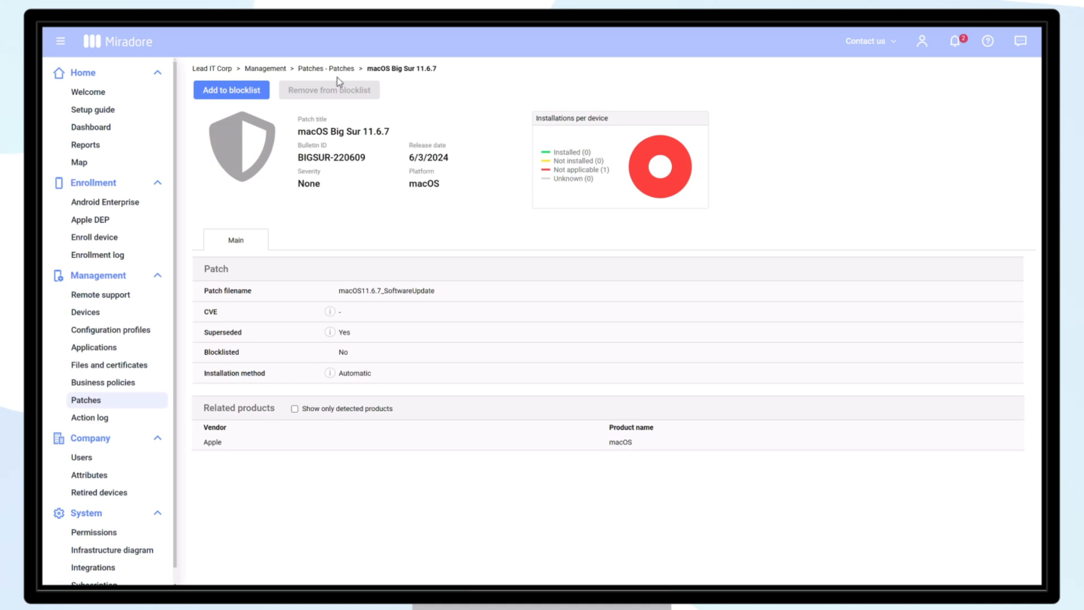
left_click(326, 68)
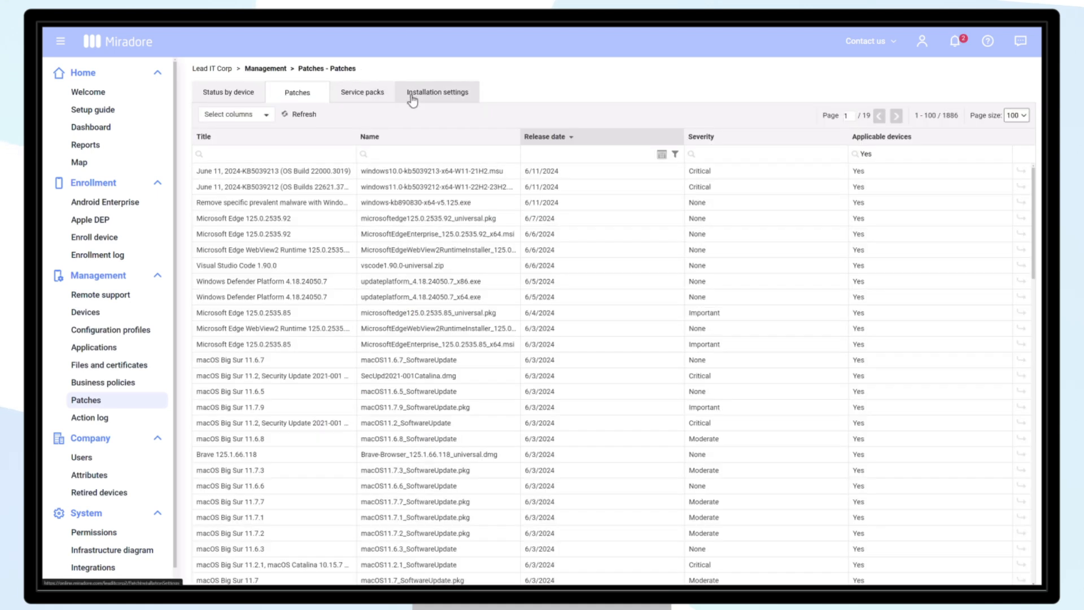
Step: Edit installation settings so macOS installs patches using custom rules, expanding Adobe's products to include
left_click(437, 92)
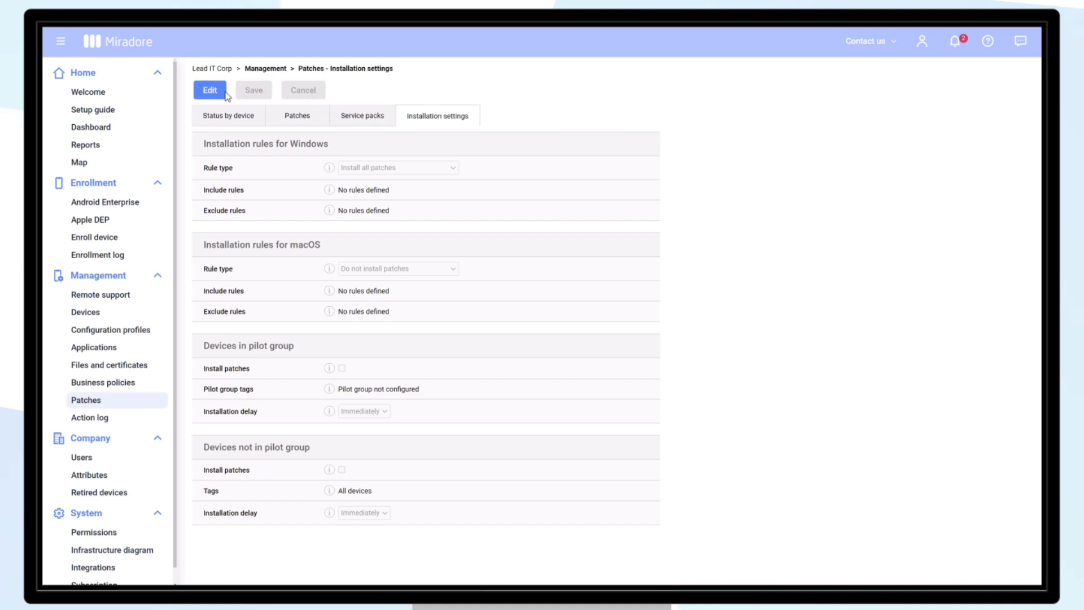
left_click(209, 89)
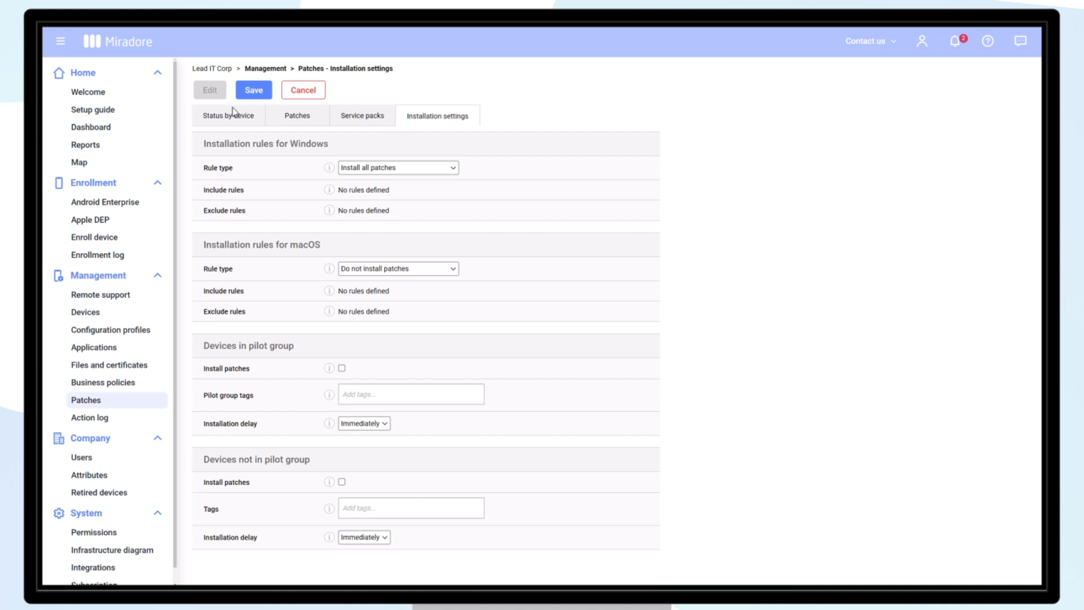
left_click(397, 268)
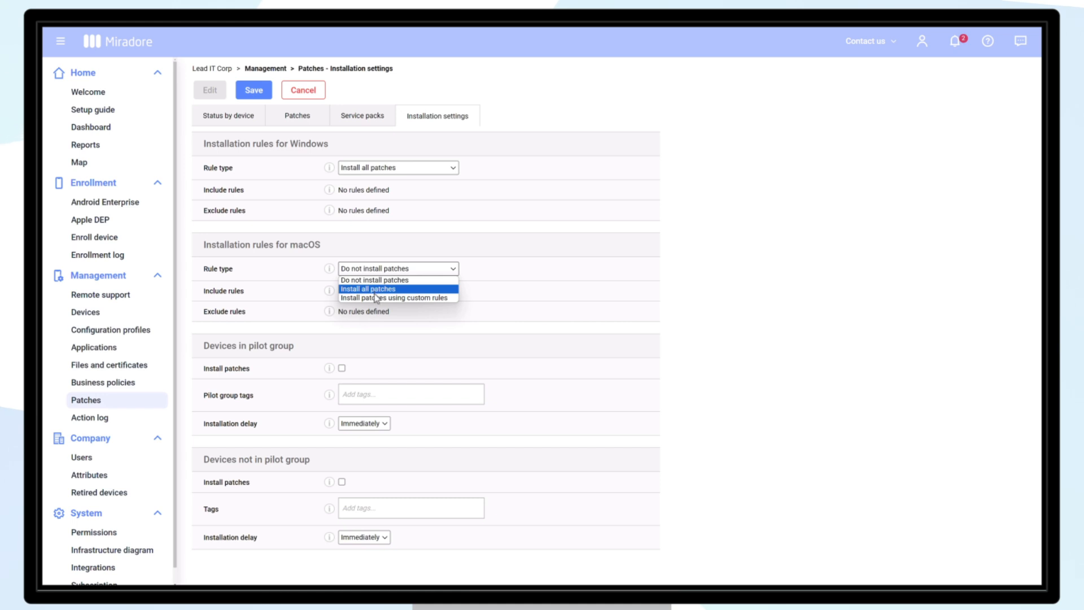
left_click(395, 298)
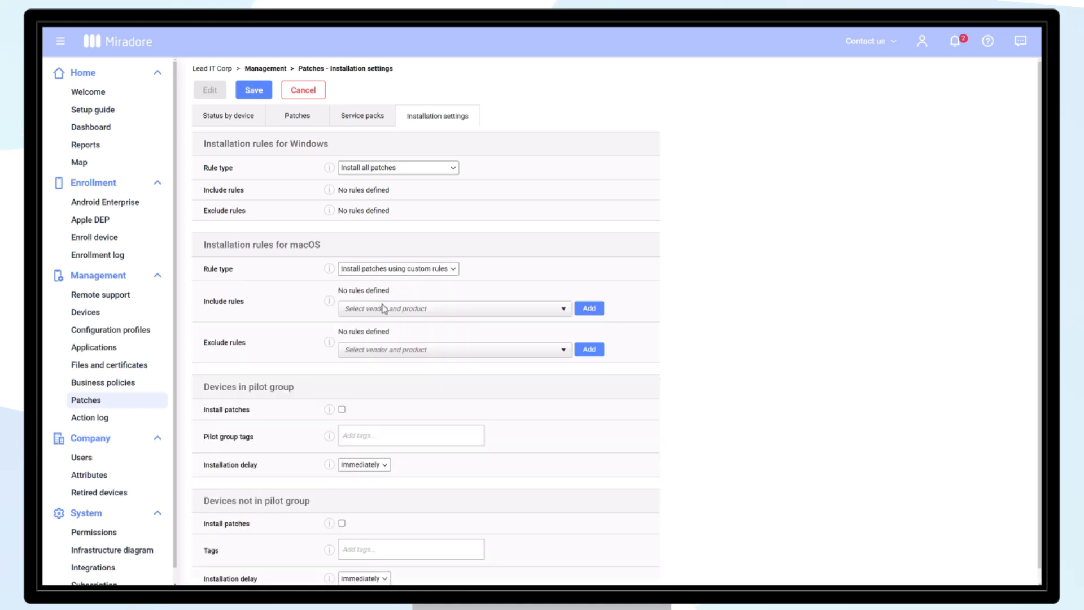
left_click(454, 308)
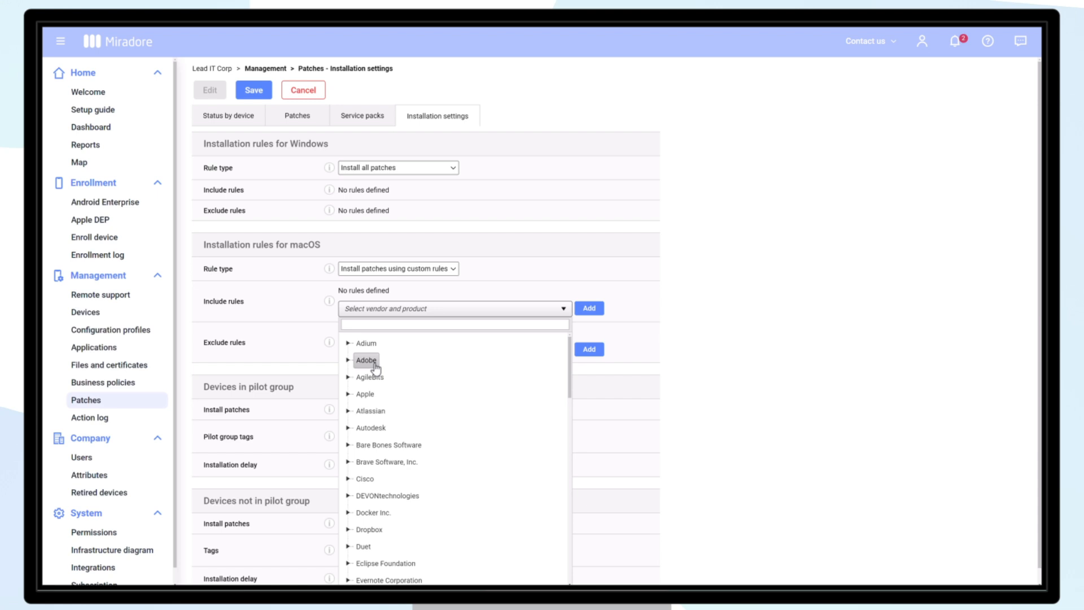
left_click(366, 360)
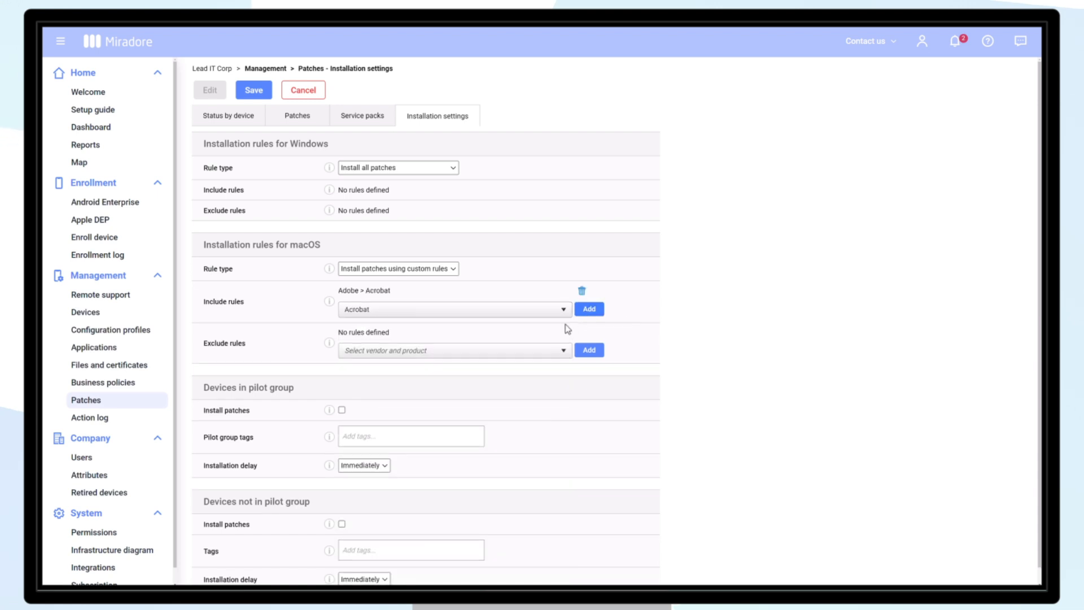
mouse_move(449, 381)
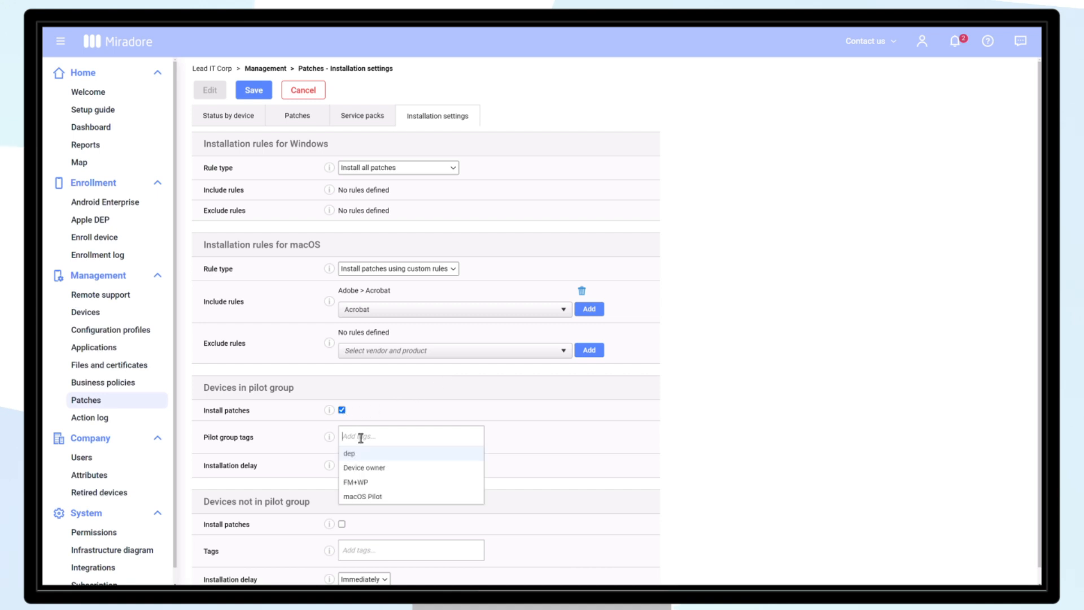
Step: Tag the pilot group macOS Pilot and delay its patch installation by 7 days
left_click(362, 497)
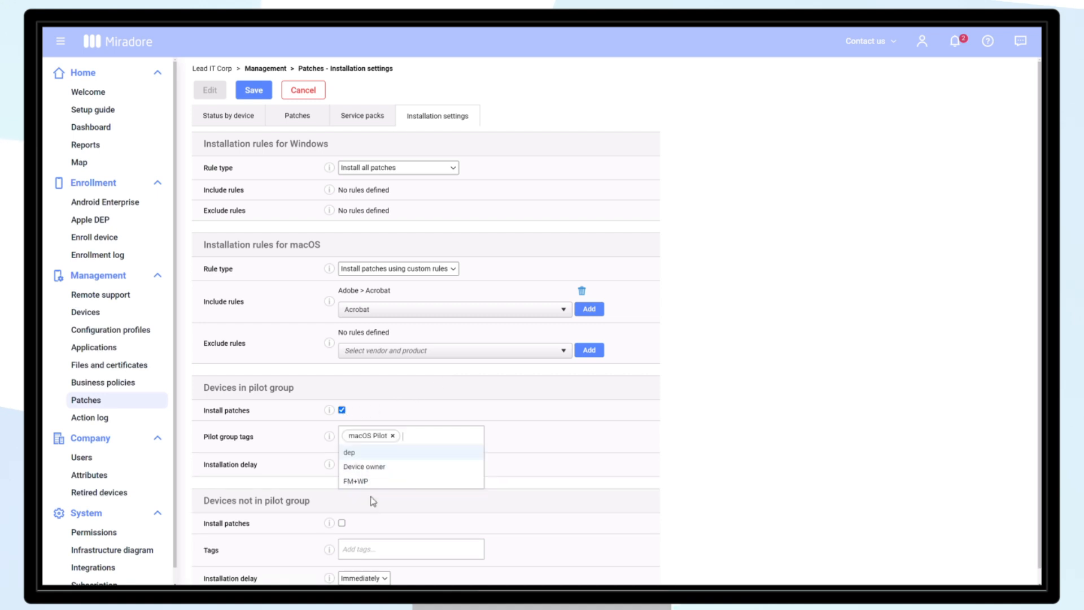
left_click(365, 465)
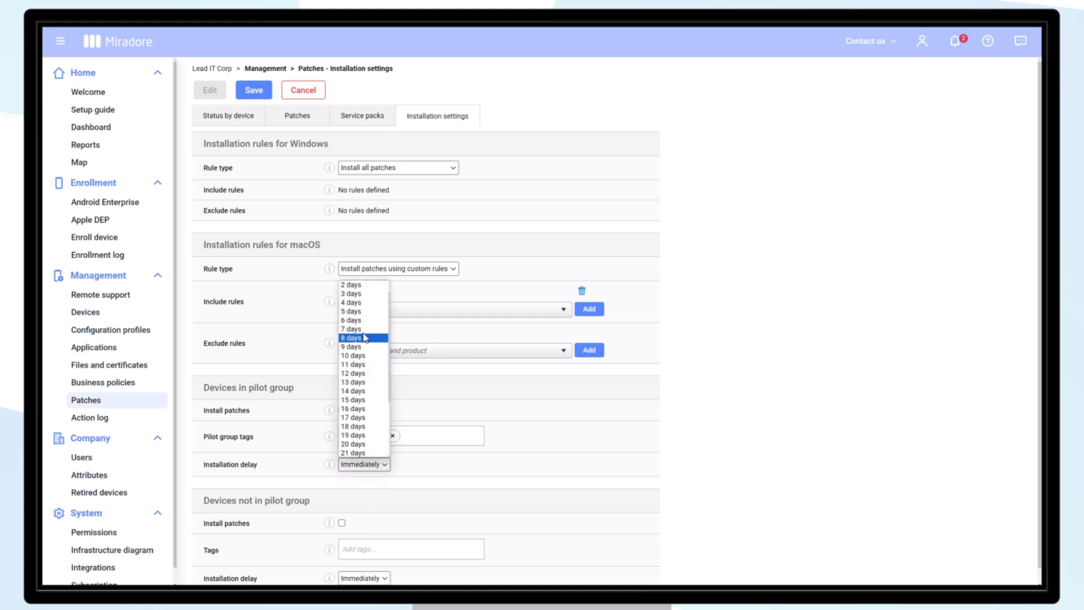
left_click(351, 329)
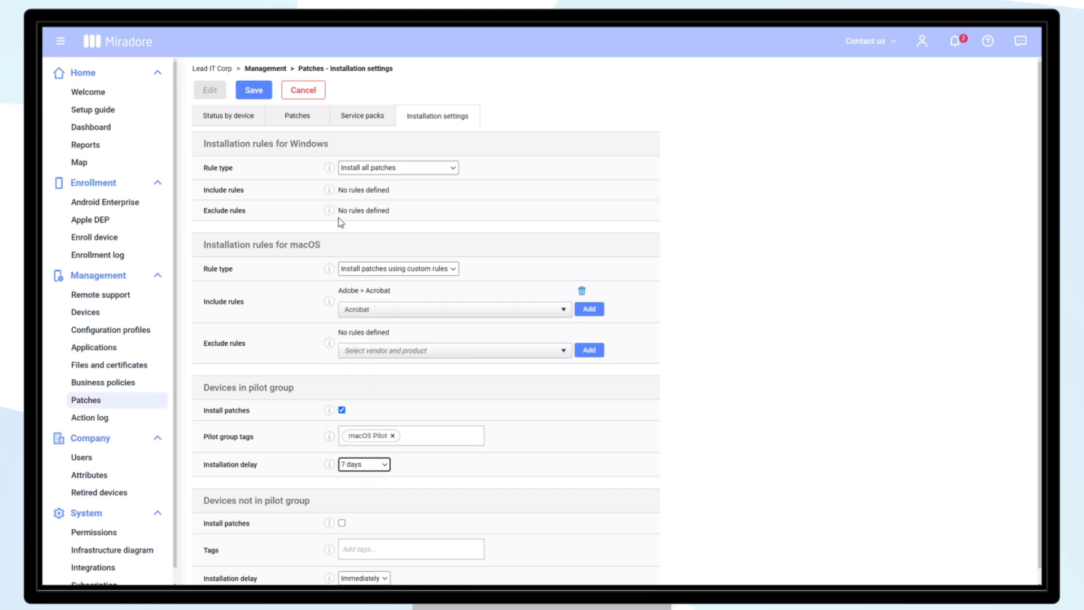